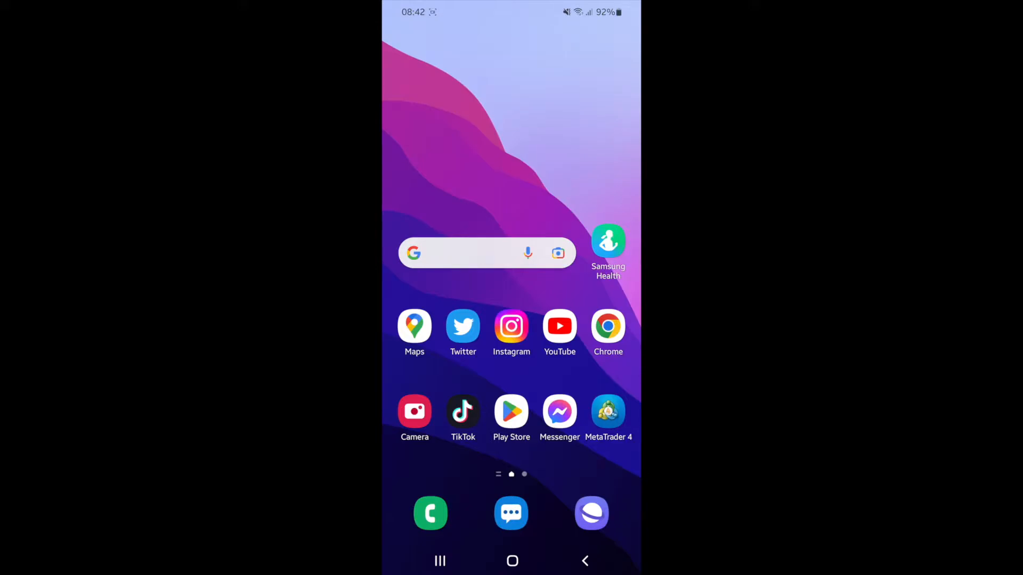
# - Launch Chrome on m.youtube.com and open the 'What is Inducement in Forex Trading?' video
pyautogui.click(560, 326)
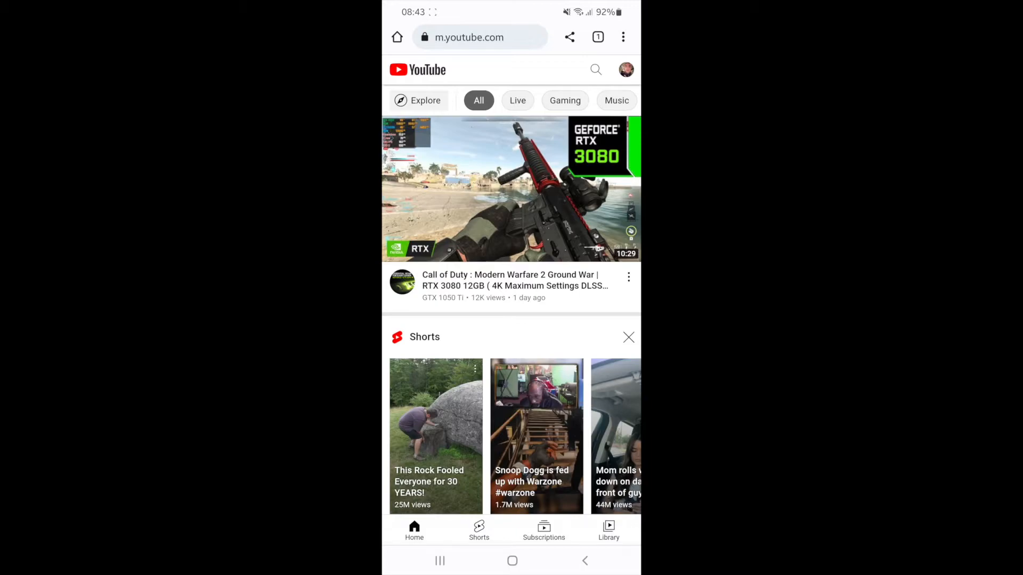
pyautogui.scroll(-3)
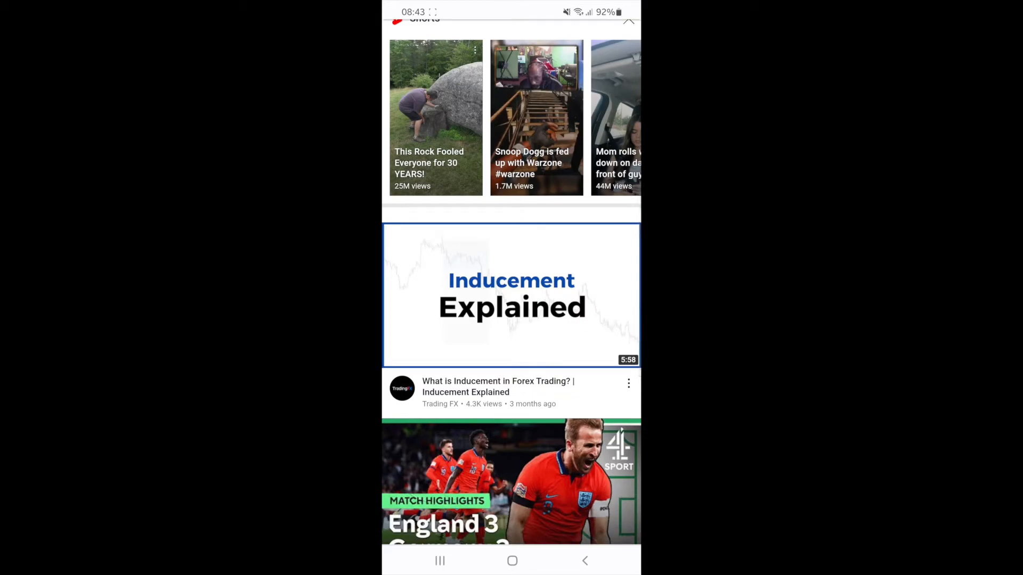
pyautogui.click(511, 295)
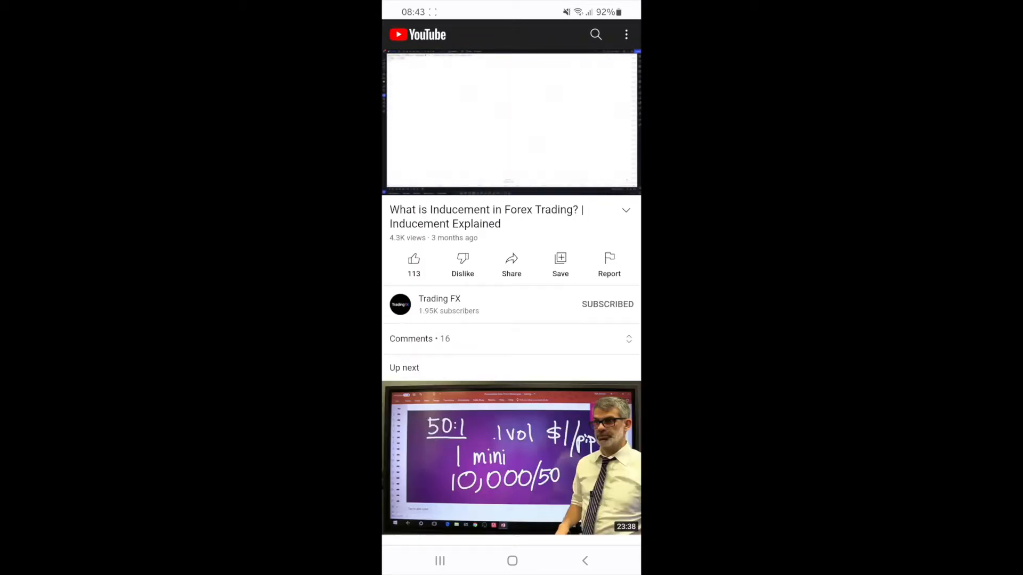